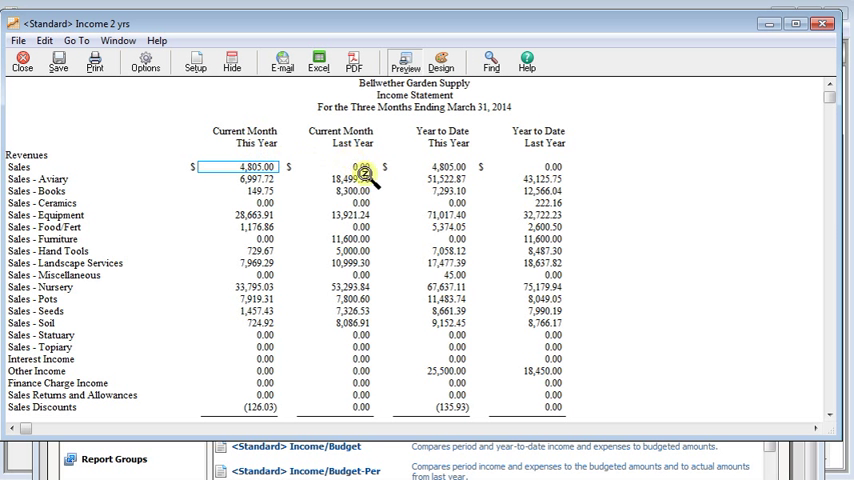
# Step: Switch the Income 2 yrs report to Design and right-click the Column Desc. band
pyautogui.click(441, 60)
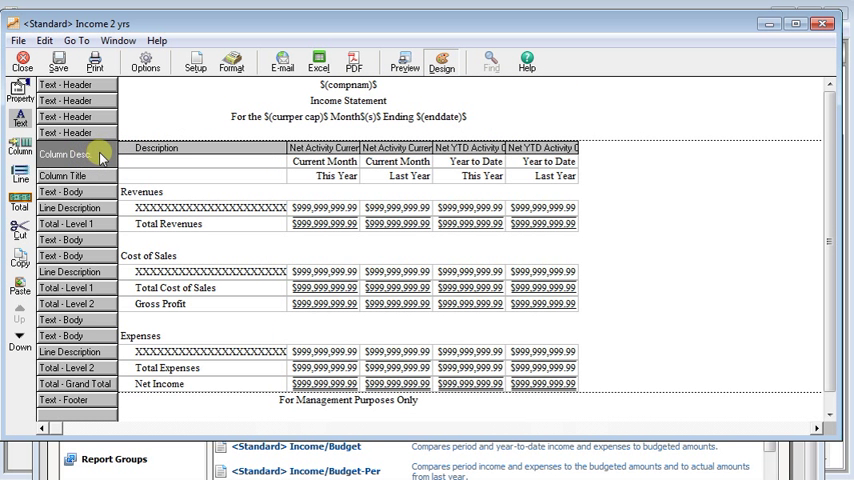
pyautogui.rightClick(100, 155)
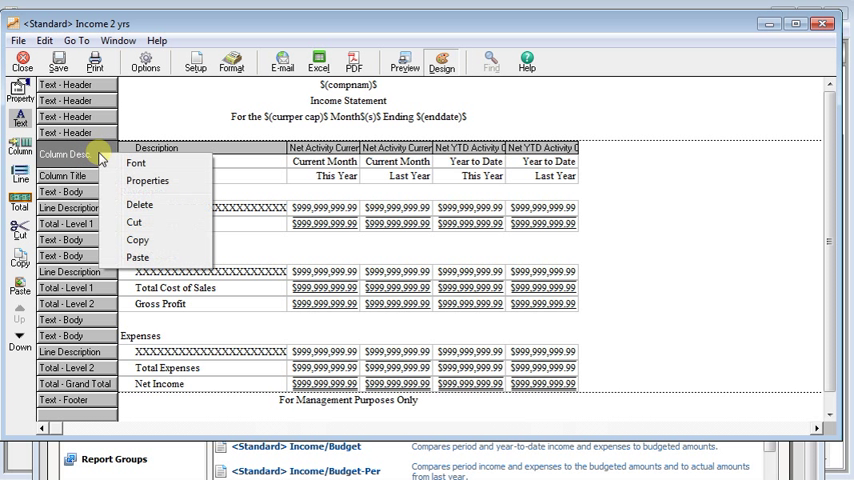
# Step: Add column 6 as a 'Variance' formula, Column 2 minus Column 3, moved up after them
pyautogui.click(147, 181)
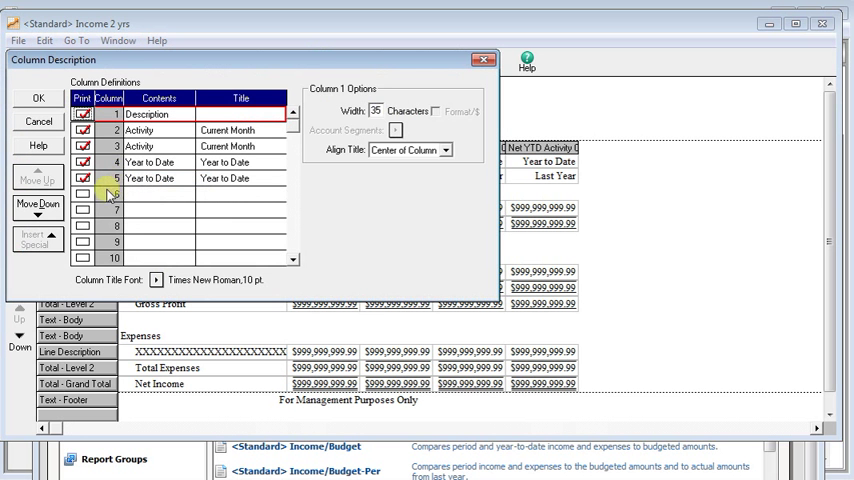
pyautogui.click(117, 114)
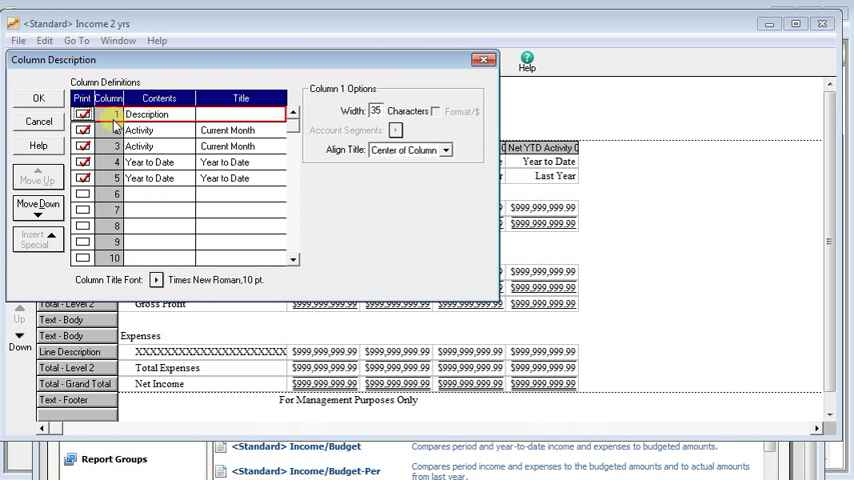
pyautogui.click(110, 193)
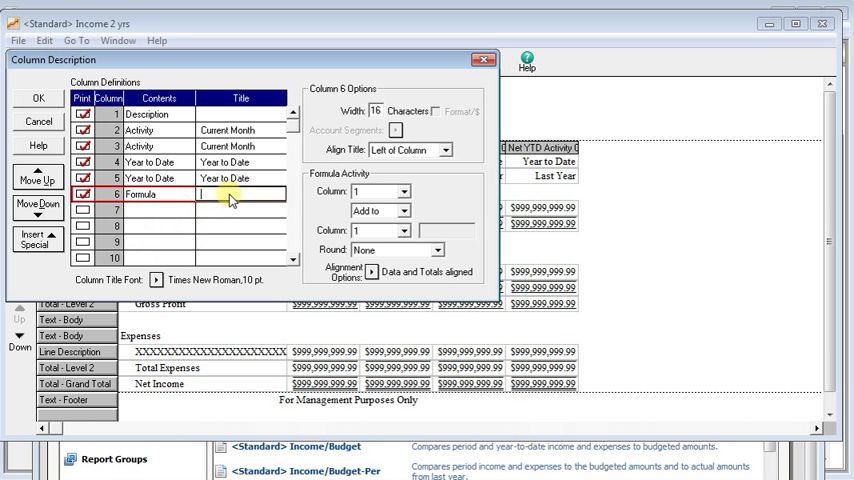
pyautogui.write('Variance')
pyautogui.click(375, 110)
pyautogui.write('12')
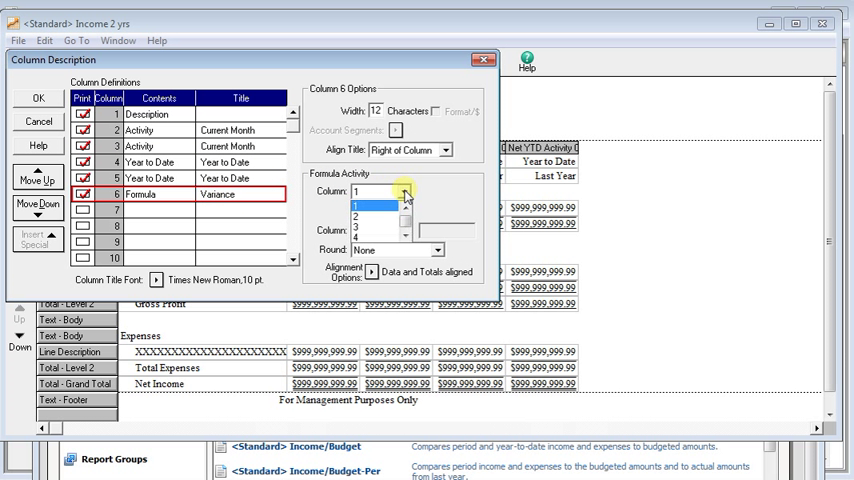
pyautogui.click(355, 216)
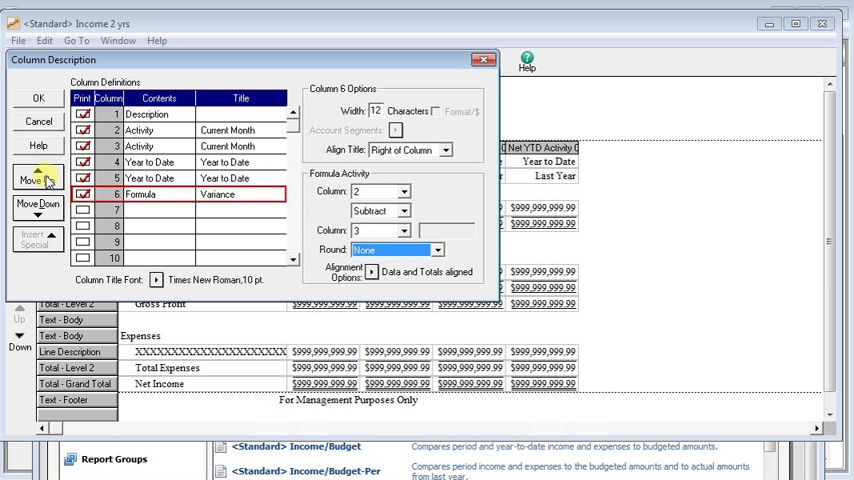
pyautogui.click(38, 178)
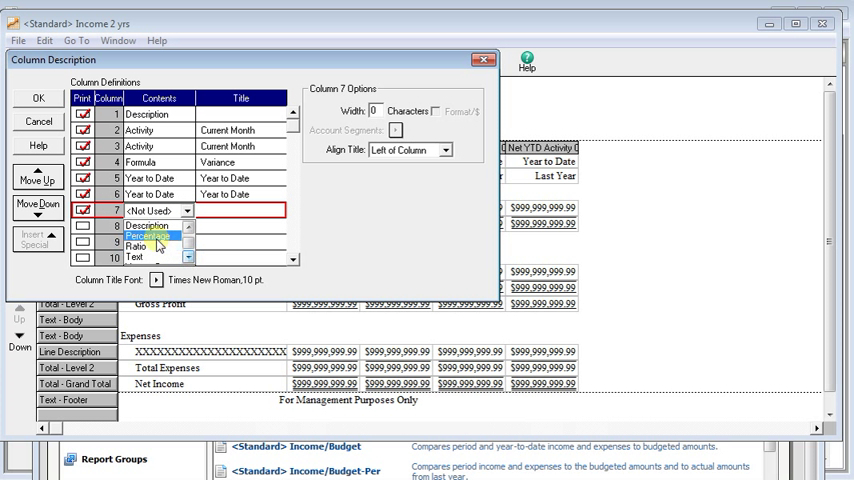
# Step: Add column 7 as a 'Var %' percentage of Column 4 over Column 3
pyautogui.click(145, 237)
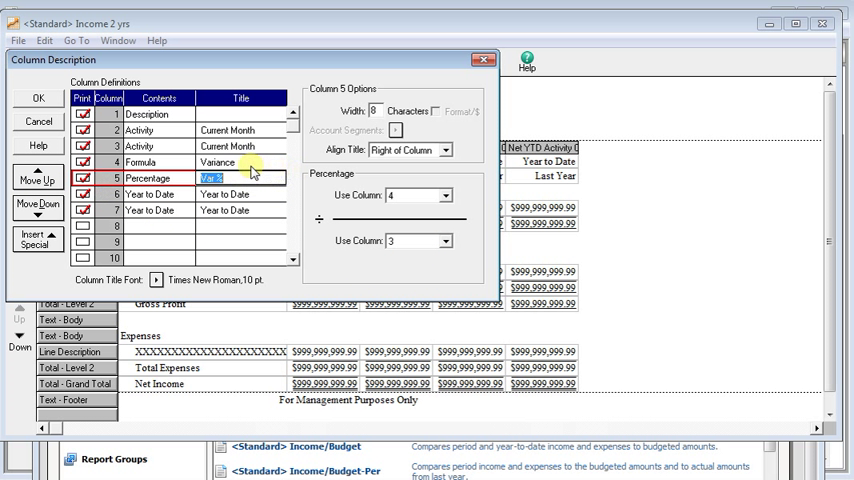
pyautogui.click(147, 226)
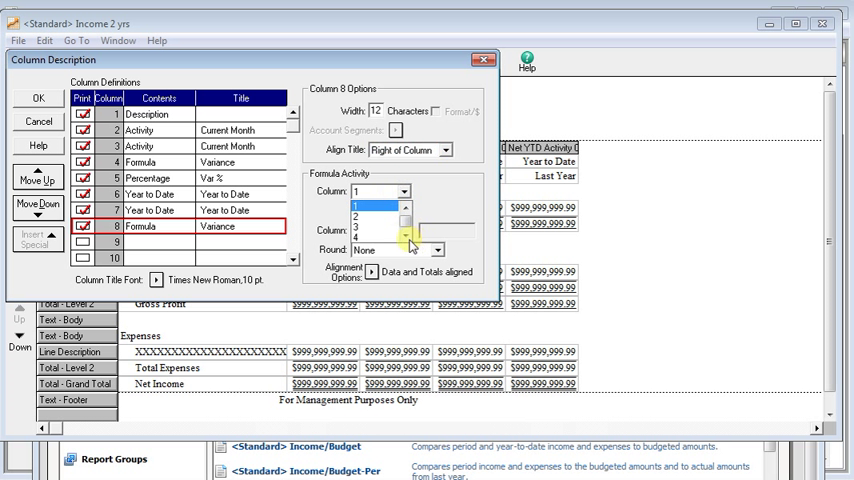
# Step: Add year-to-date 'Variance' (Column 6 minus Column 7) and 'Var %' columns, setting width
pyautogui.click(355, 215)
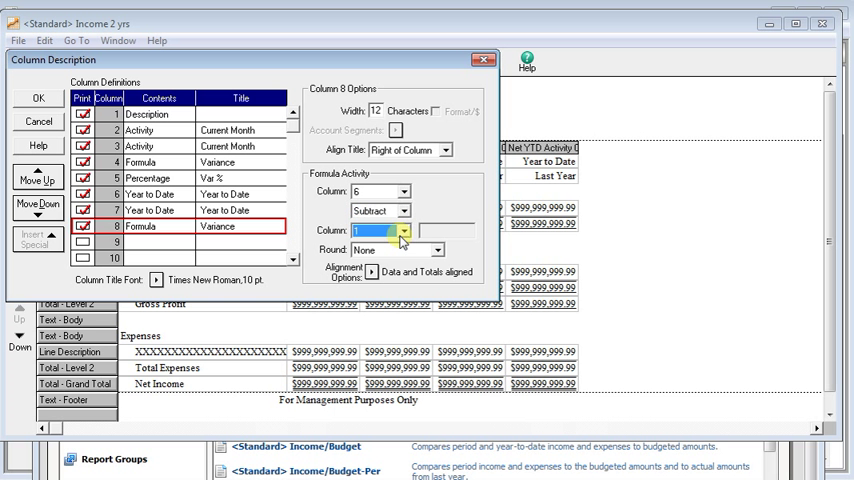
pyautogui.click(180, 242)
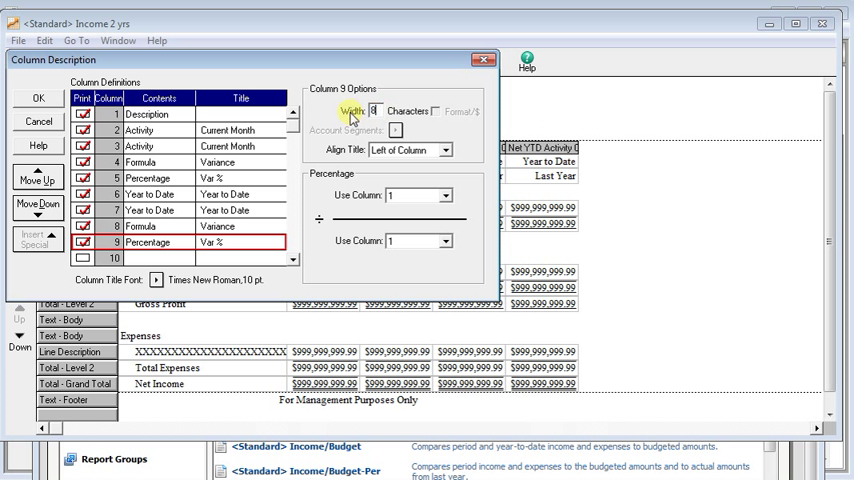
pyautogui.click(445, 149)
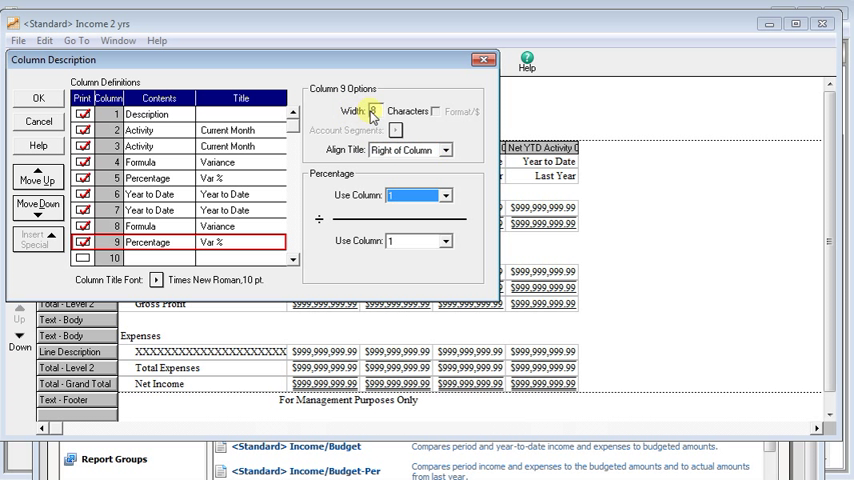
pyautogui.click(444, 195)
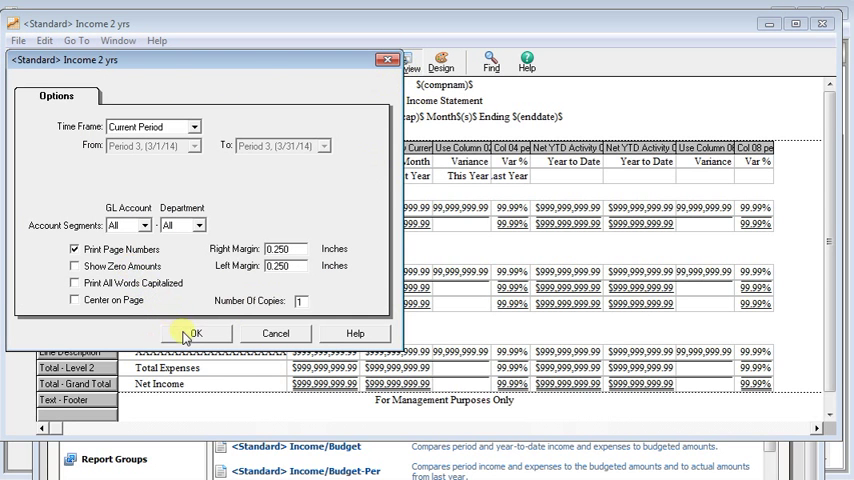
# Step: Preview the report with the new variance columns, then return to Design
pyautogui.click(196, 333)
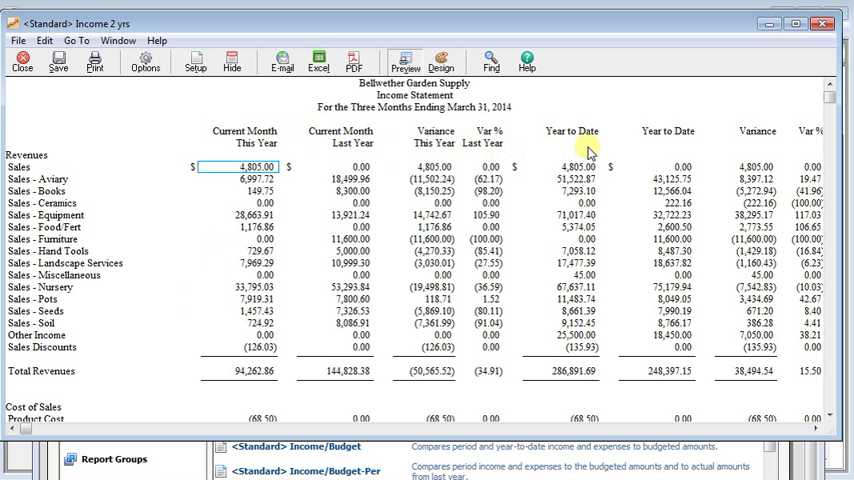
pyautogui.click(440, 62)
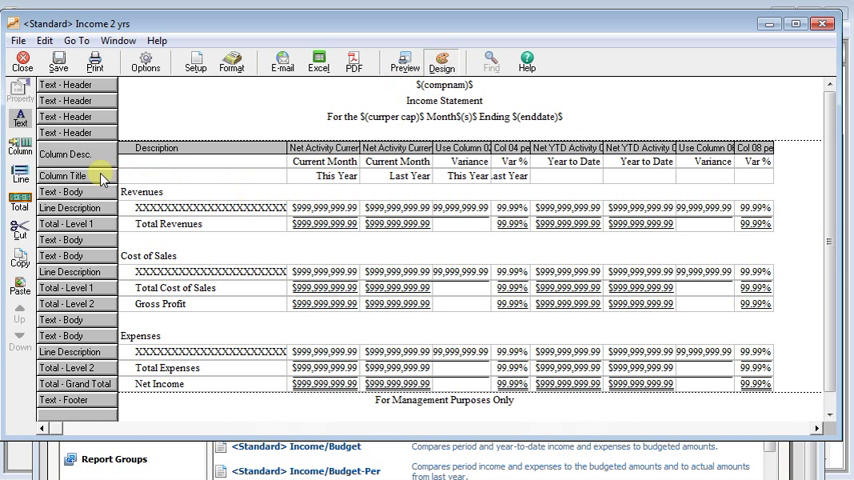
# Step: Move the This Year/Last Year titles to the Year to Date columns and preview
pyautogui.doubleClick(63, 177)
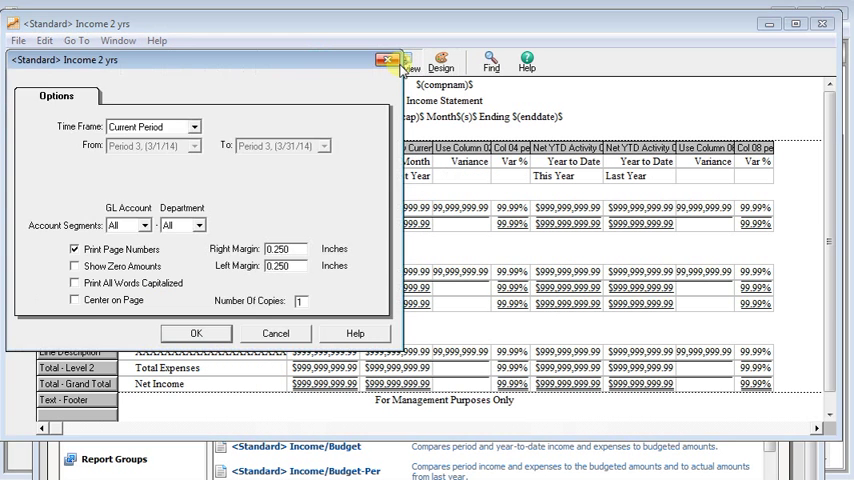
pyautogui.click(196, 333)
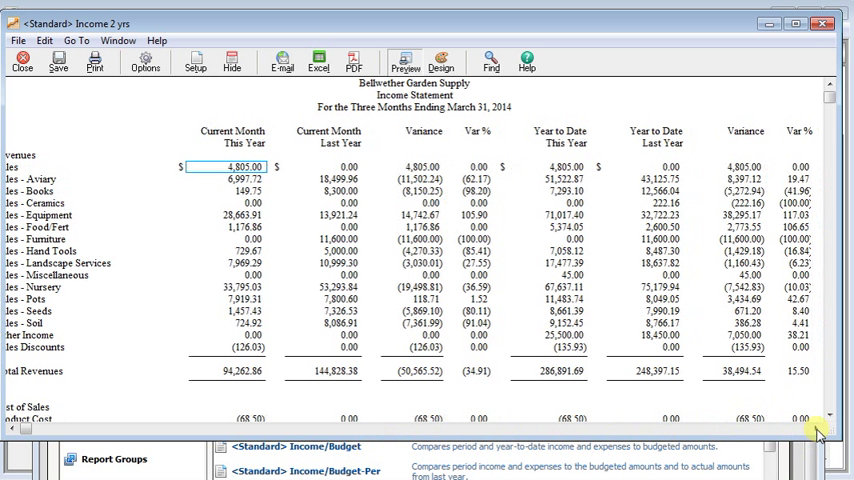
pyautogui.hscroll(-3)
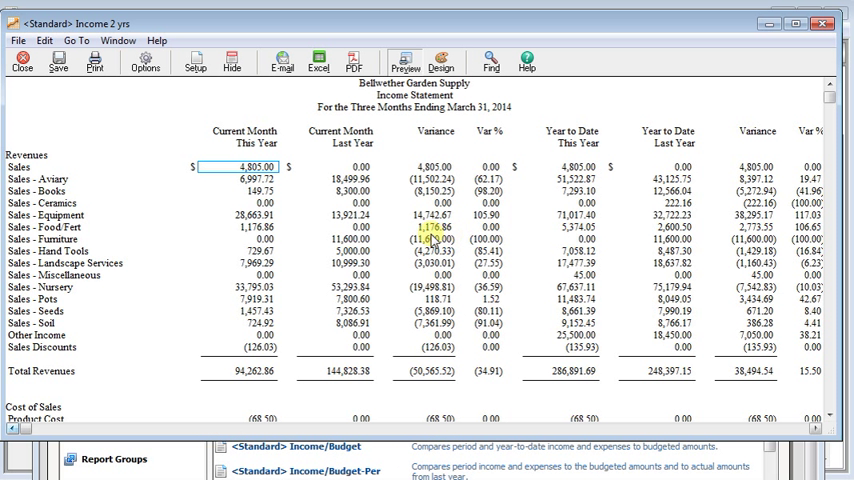
# Step: Uncheck Print for the dollar Variance columns 4 and 8
pyautogui.click(441, 60)
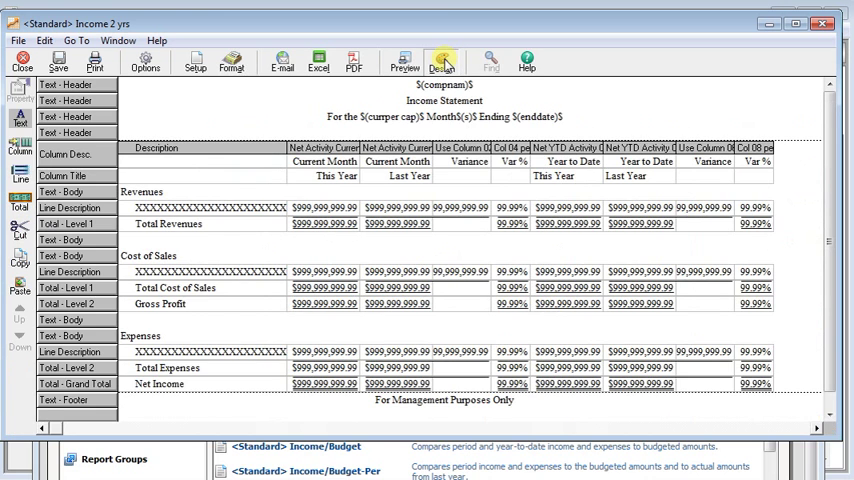
pyautogui.rightClick(75, 154)
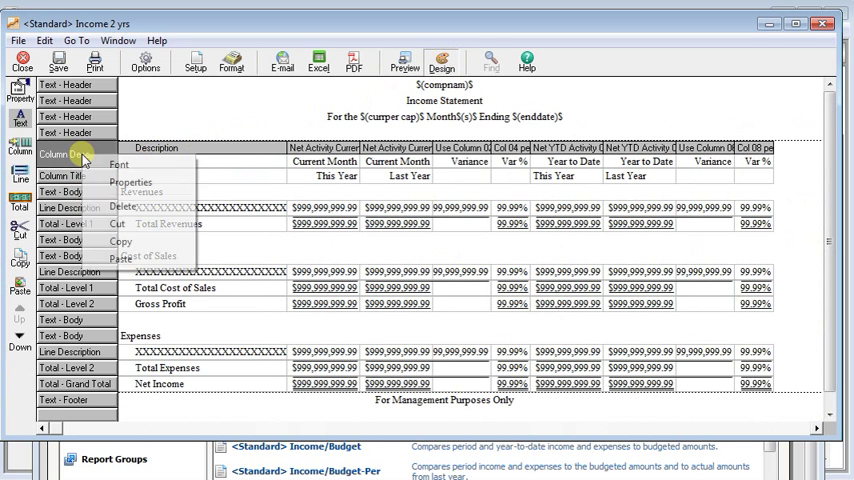
pyautogui.click(131, 181)
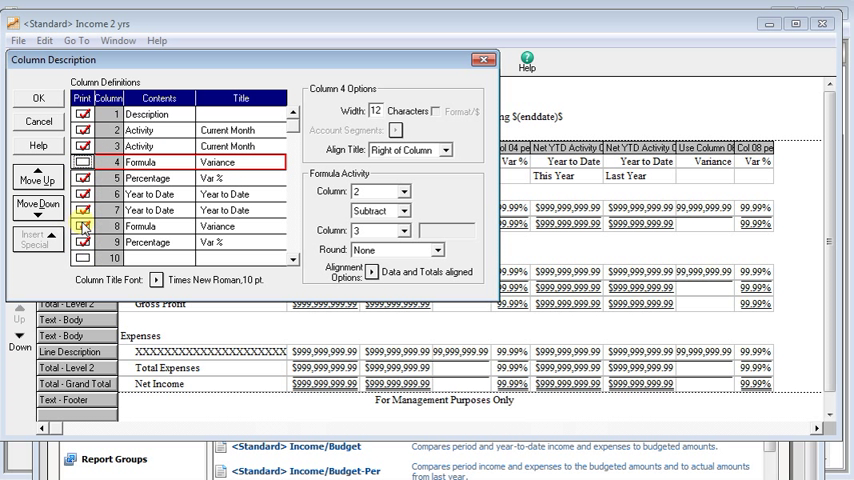
pyautogui.click(38, 98)
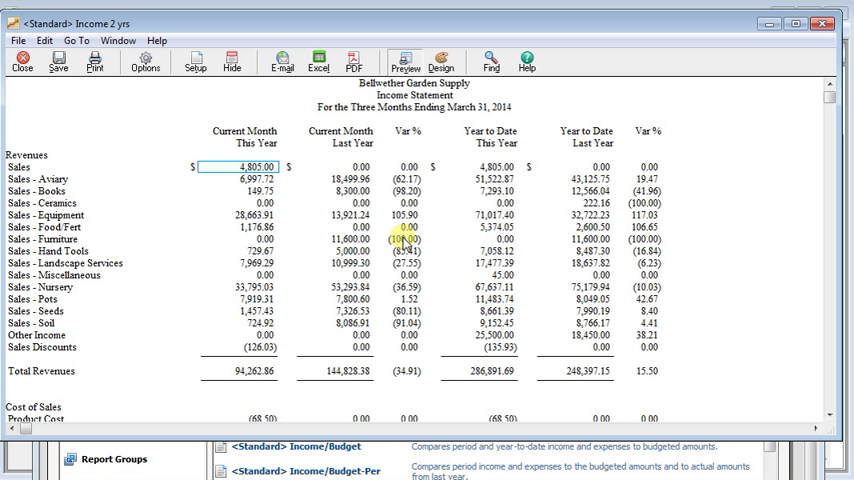
# Step: Save the report as 'Income 2 Year w/ Variance'
pyautogui.click(58, 60)
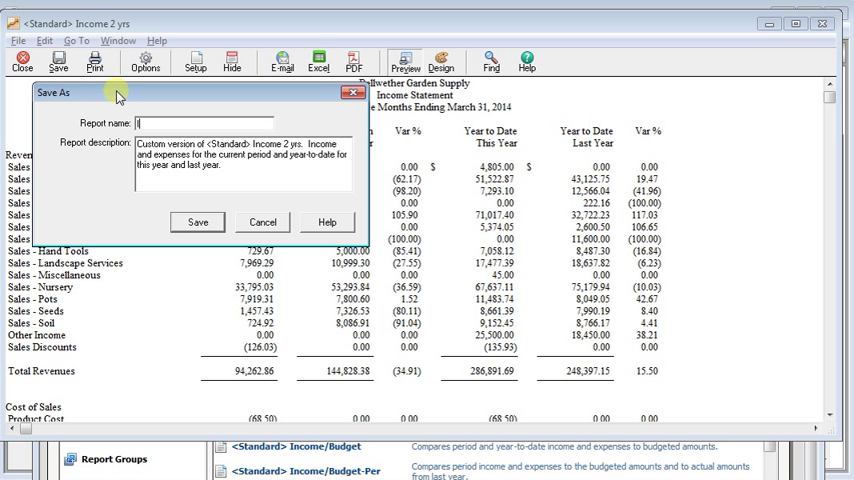
pyautogui.write('Income 2 Yerat')
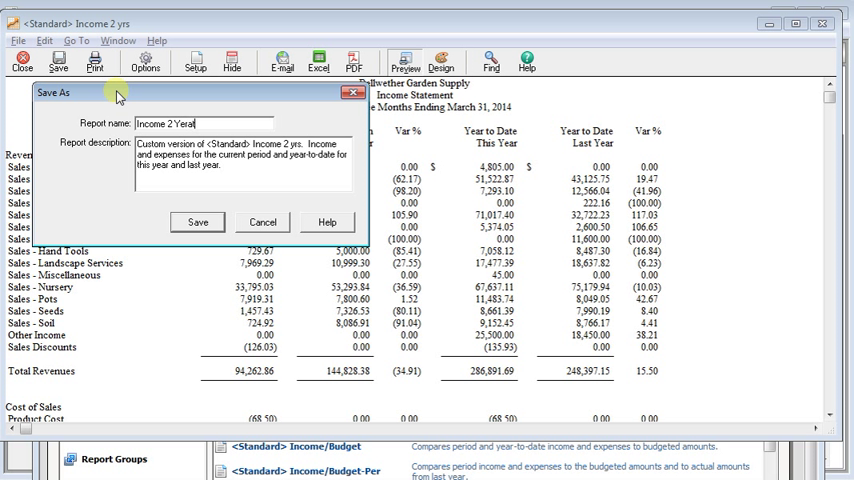
pyautogui.write('w/ V')
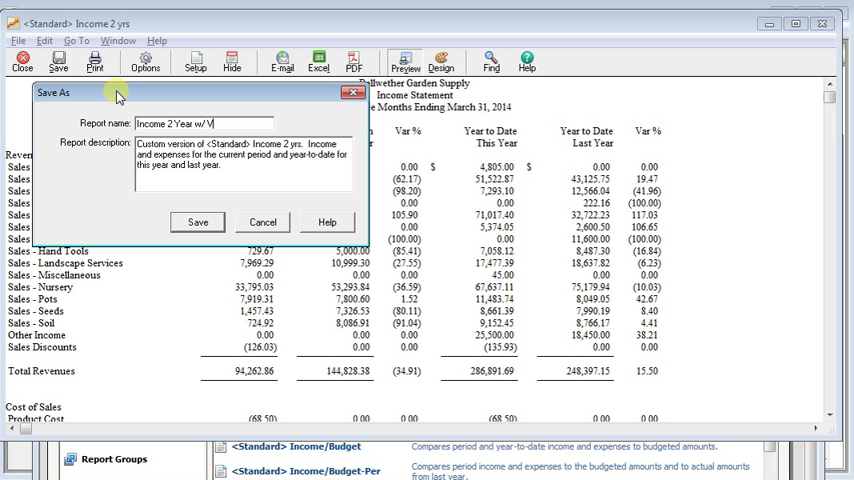
pyautogui.write('ariance')
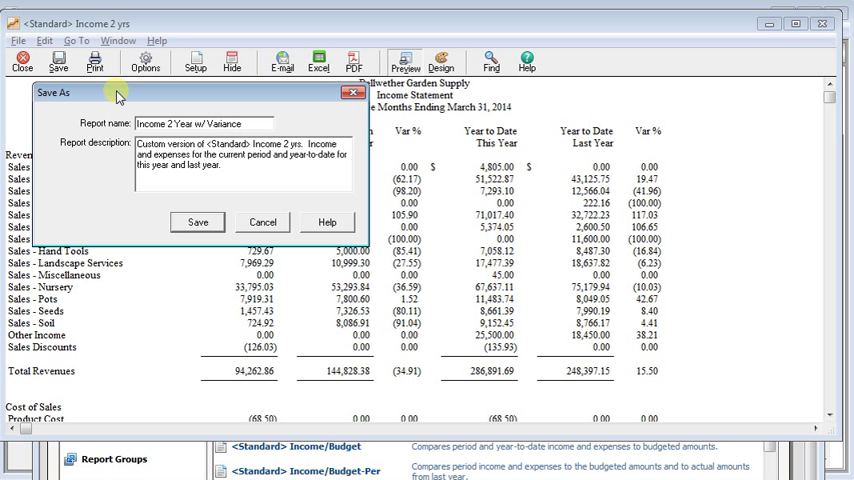
pyautogui.click(197, 221)
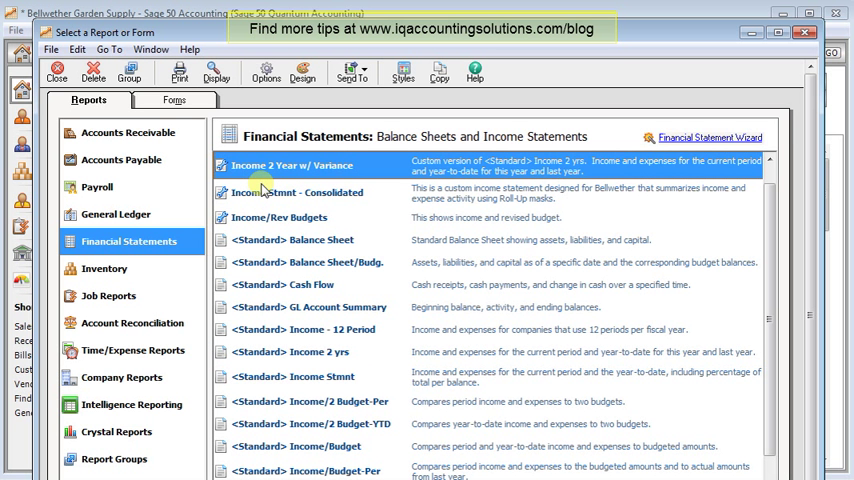